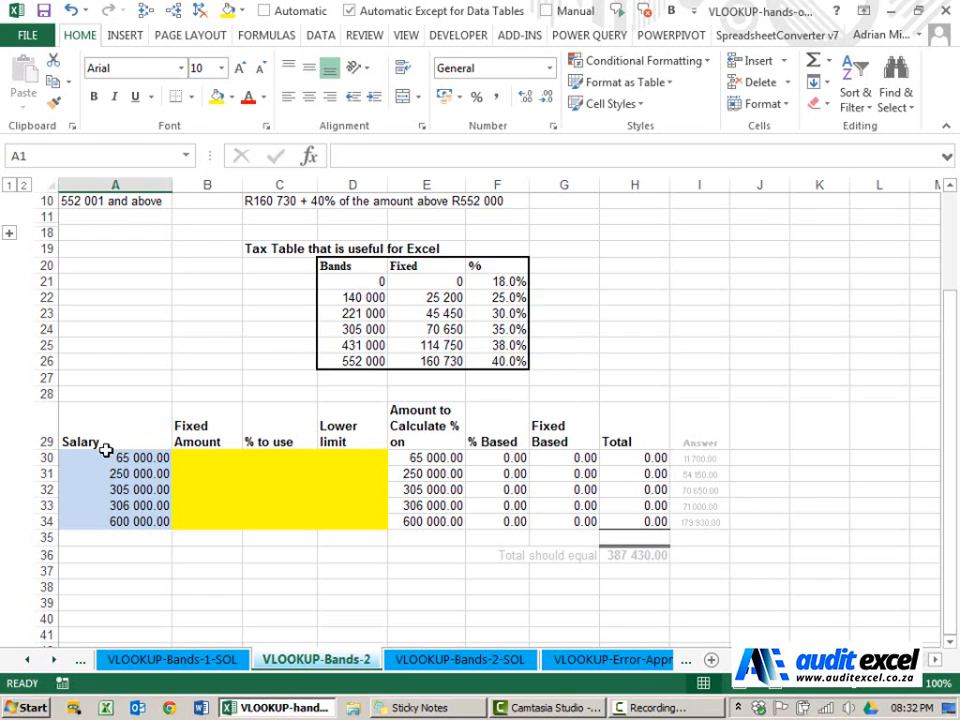
pyautogui.moveTo(296, 404)
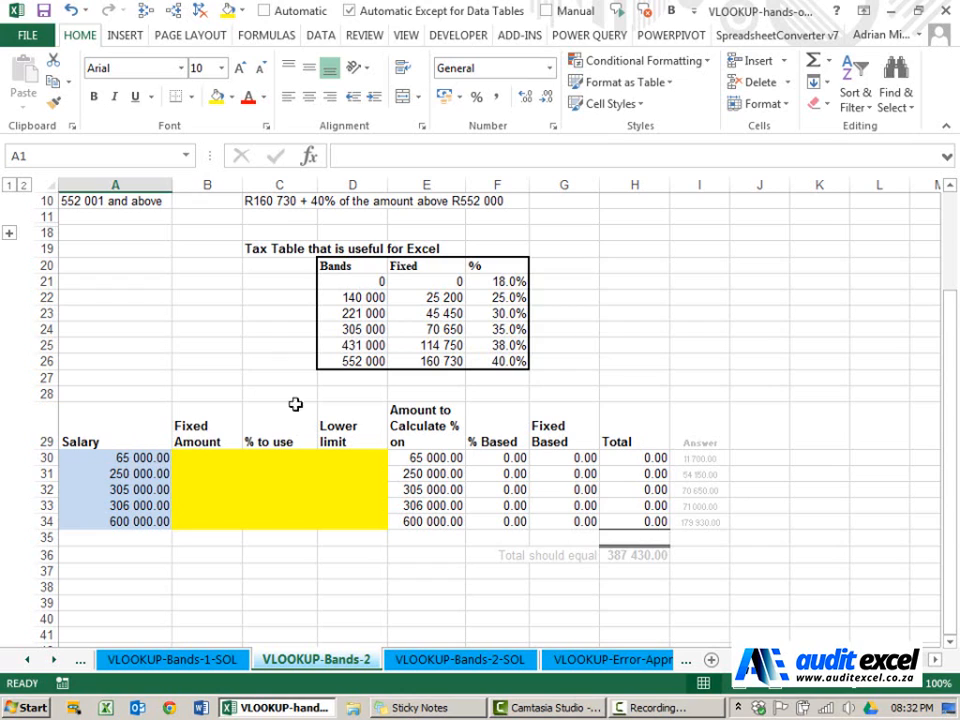
pyautogui.moveTo(158, 468)
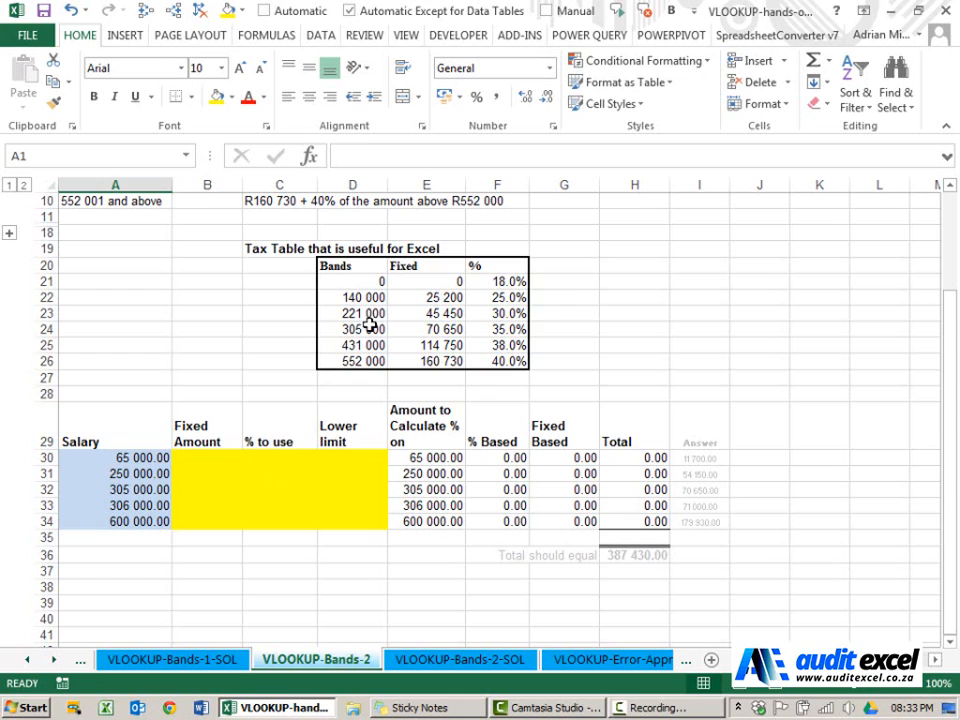
pyautogui.moveTo(512, 318)
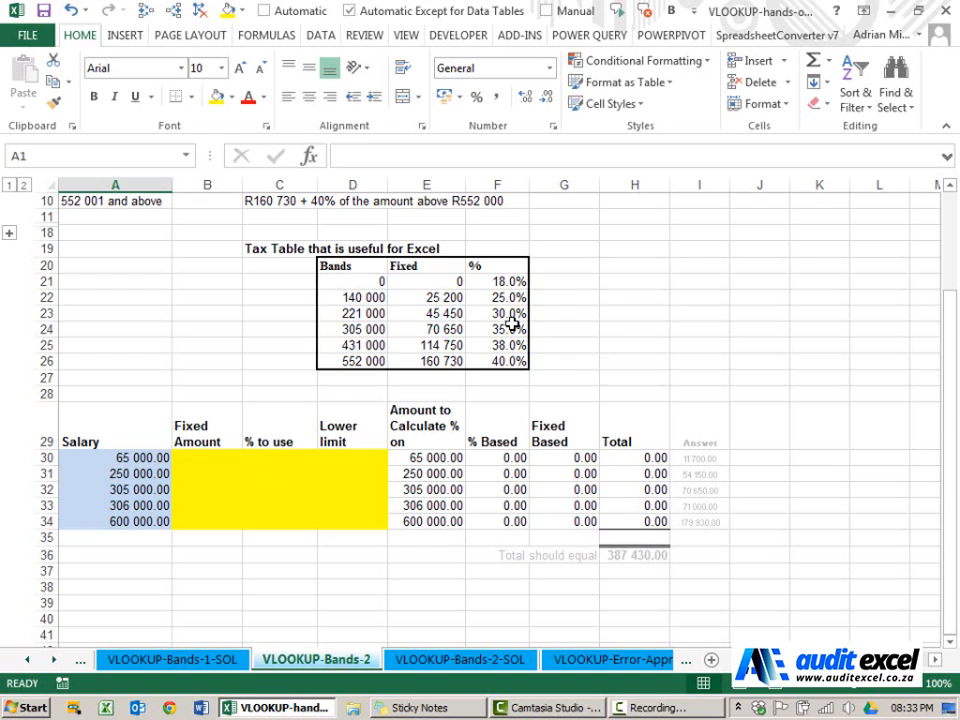
pyautogui.moveTo(204, 464)
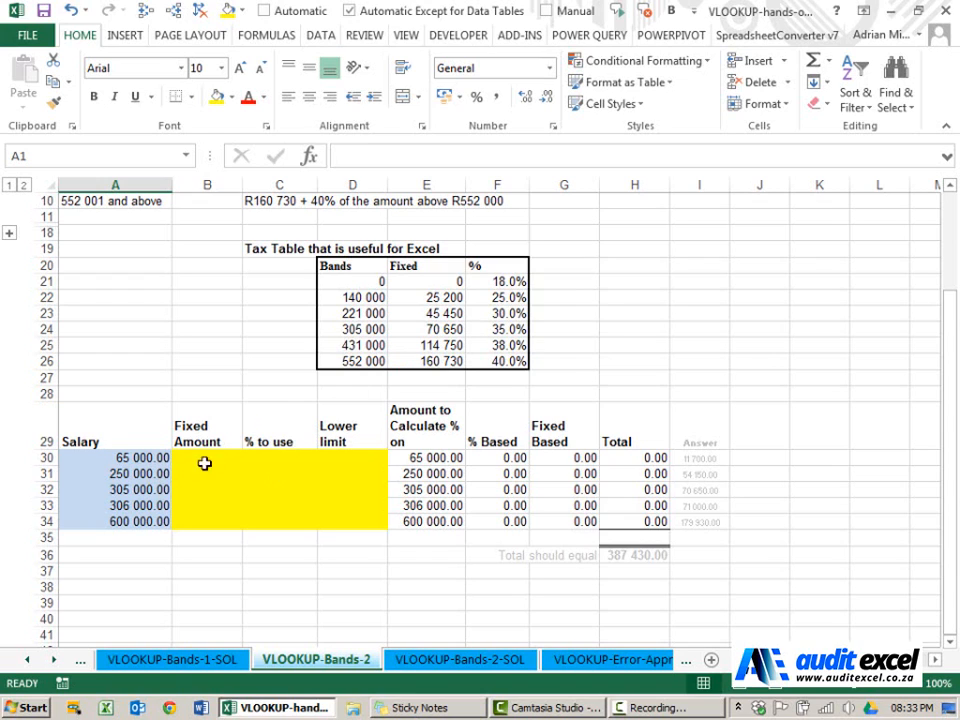
pyautogui.moveTo(172, 472)
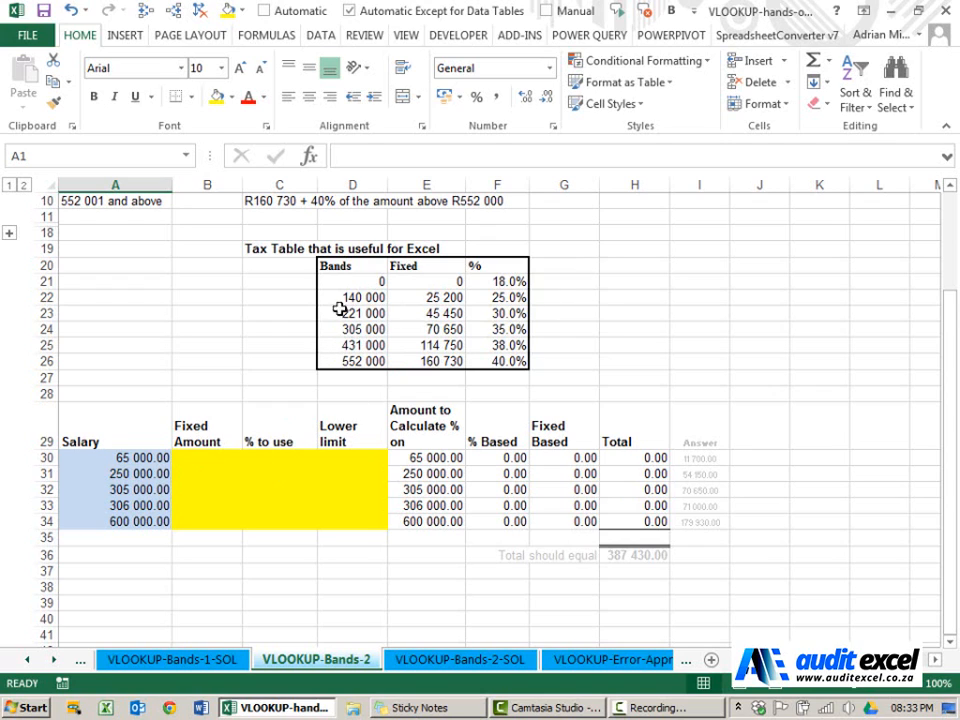
pyautogui.moveTo(428, 318)
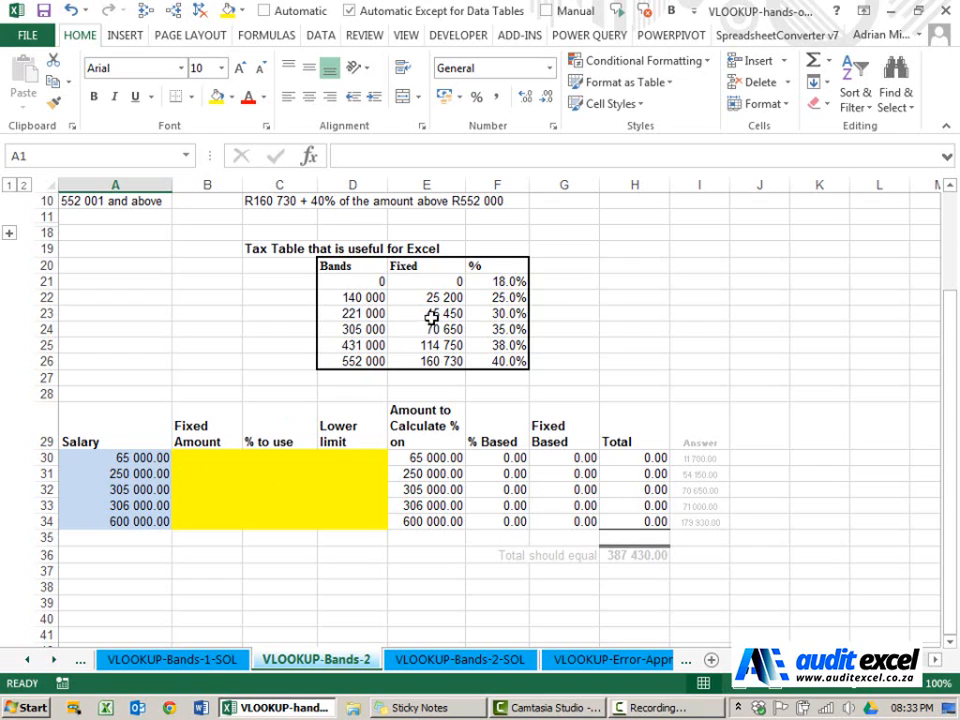
pyautogui.moveTo(216, 454)
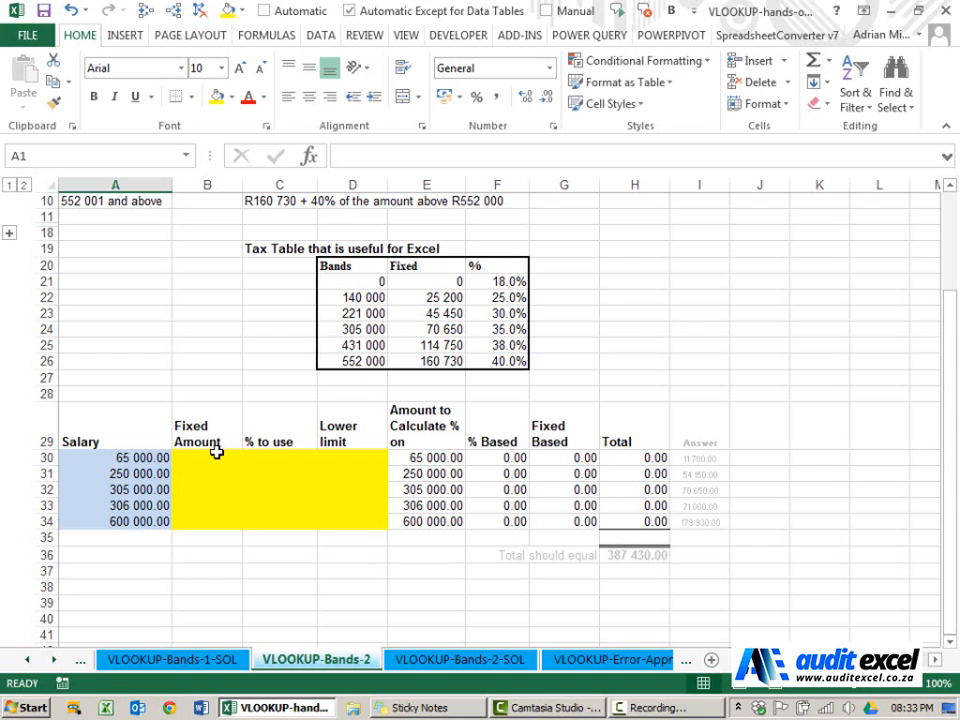
pyautogui.click(208, 456)
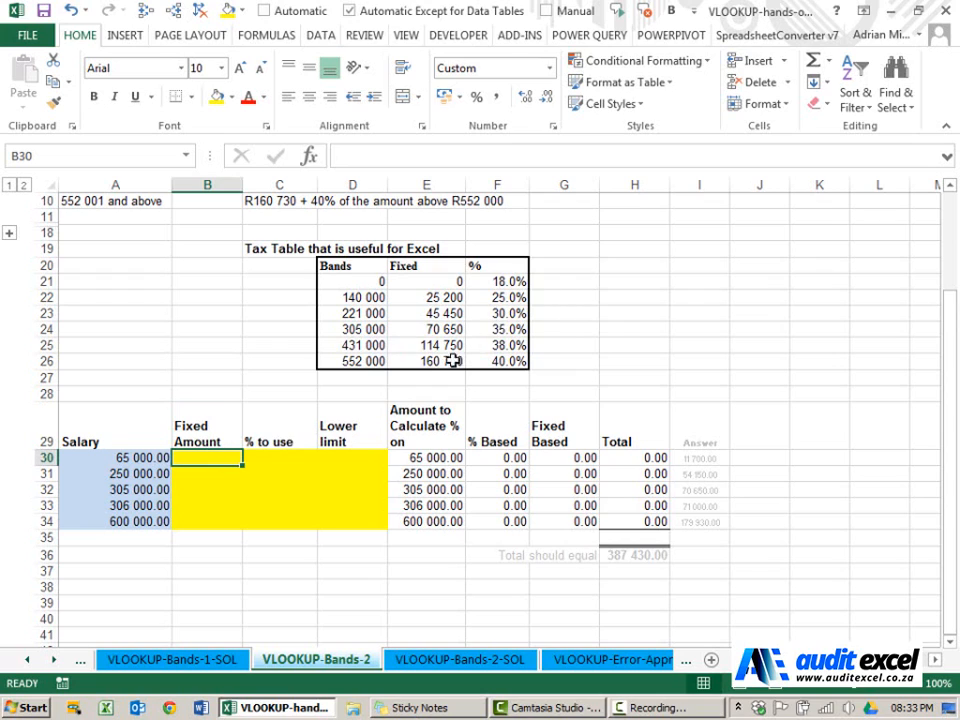